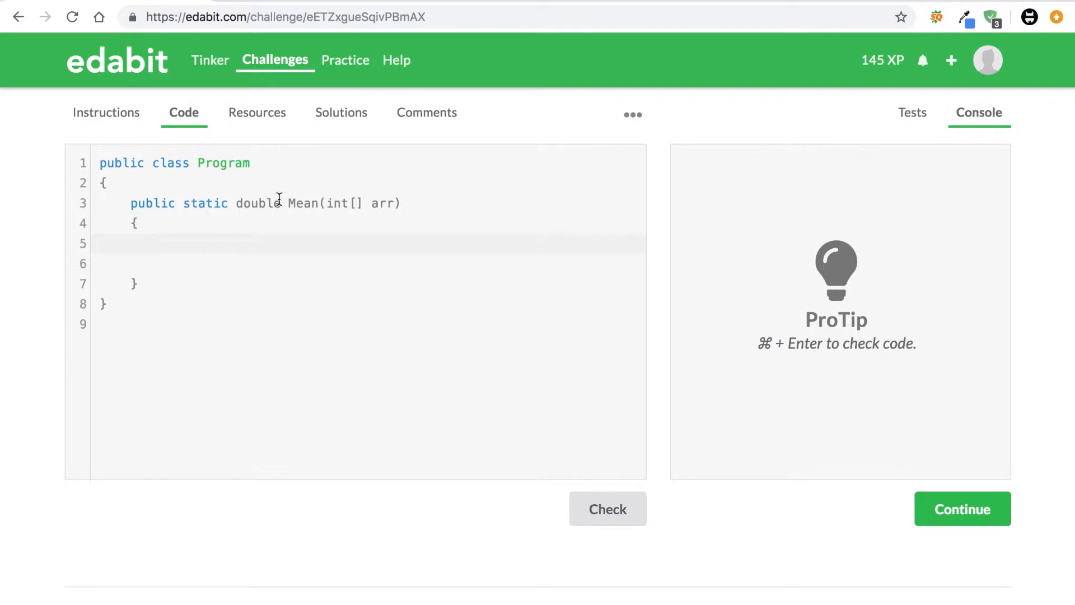
Declare double numCount = 0; as the first statement in the Mean method body
double_click(256, 203)
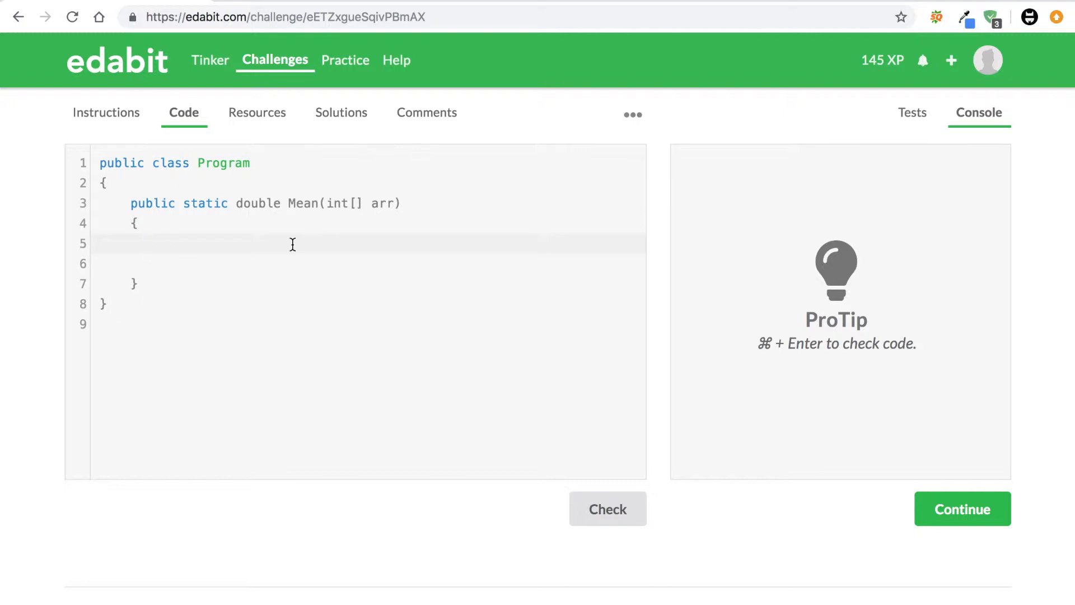
left_click(146, 244)
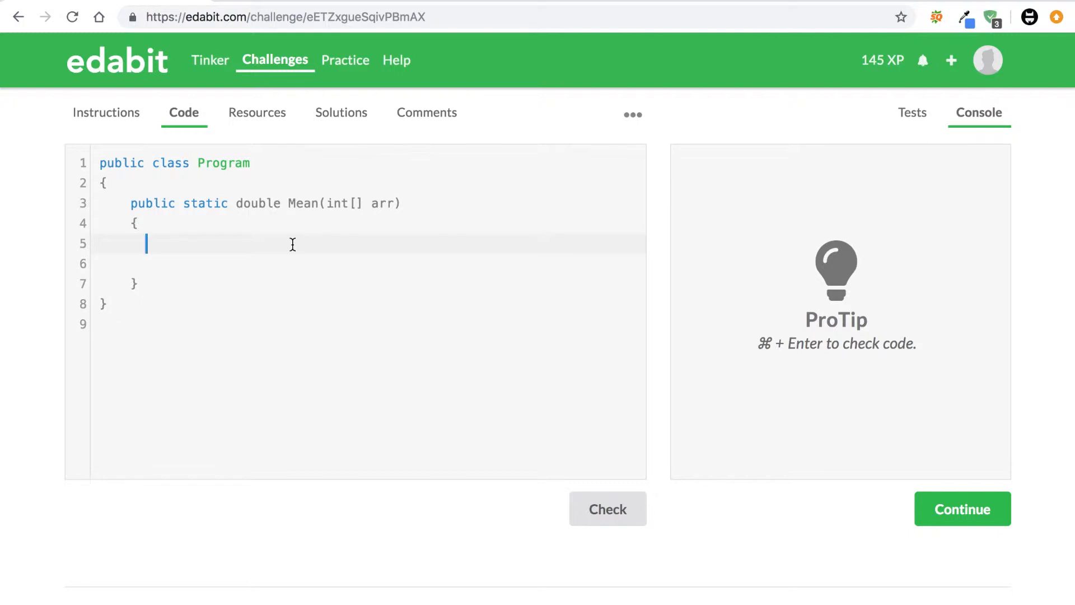
key("Enter")
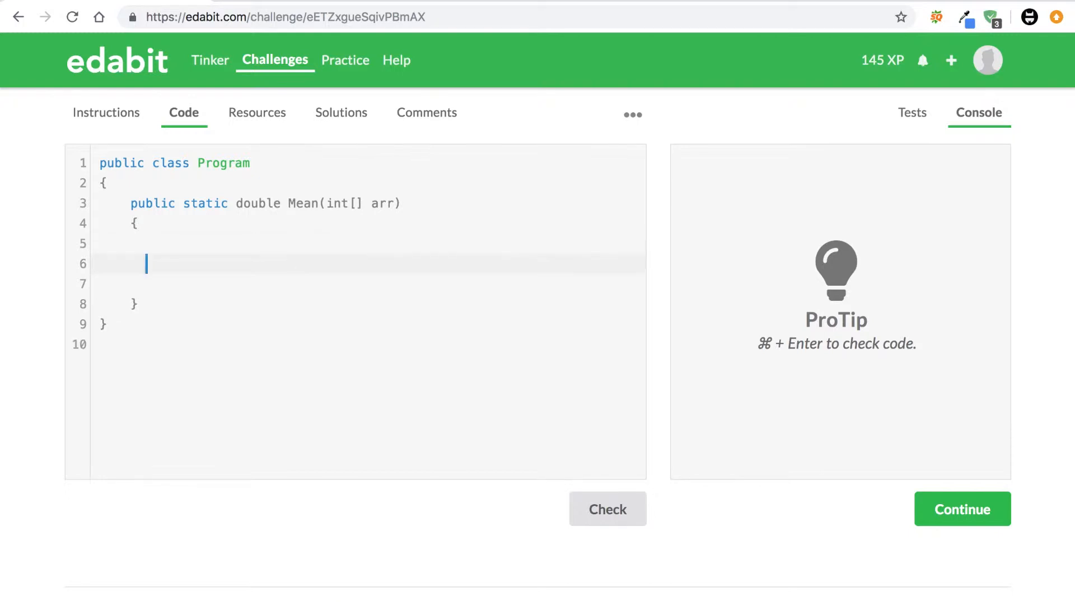
type("double")
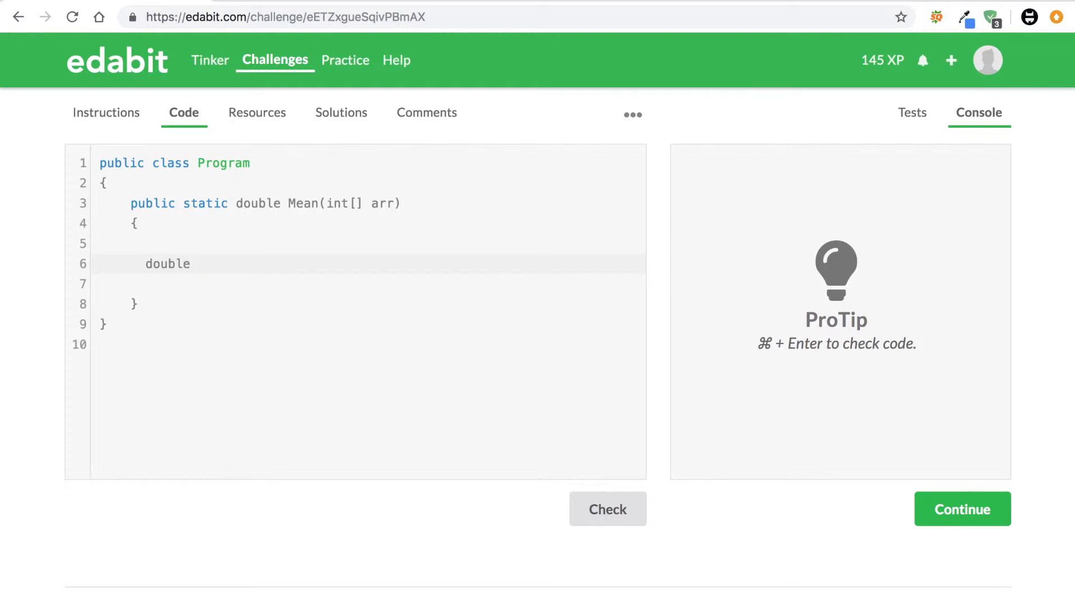
type("numCou")
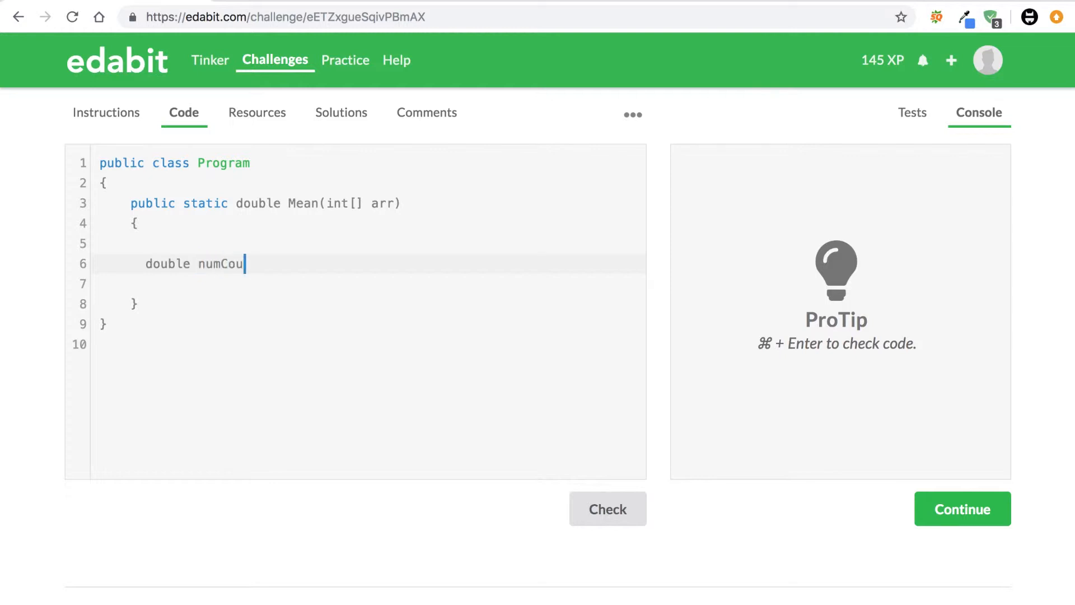
type("nt =")
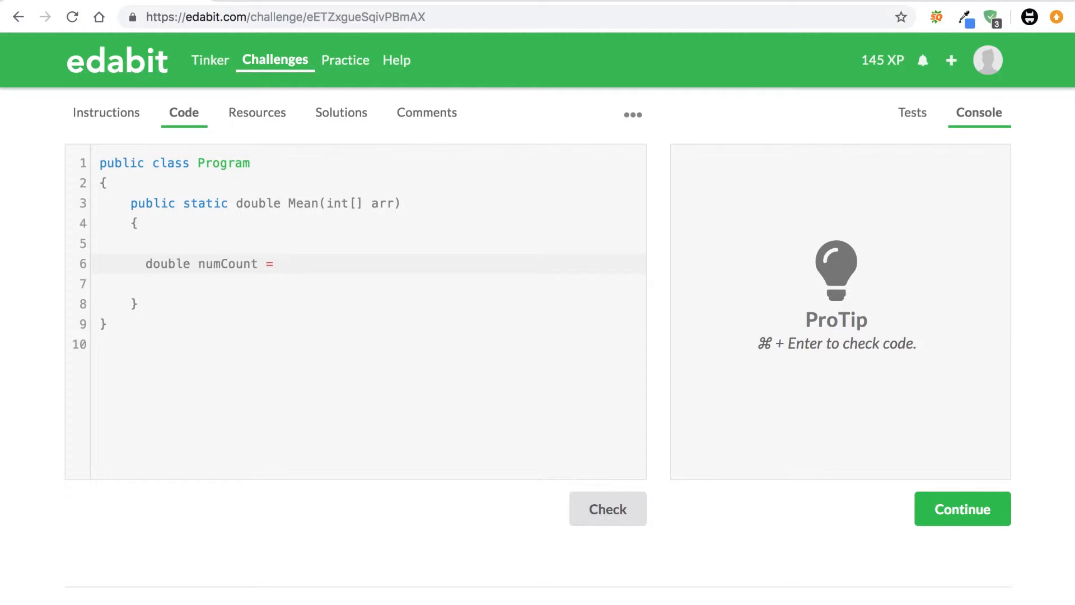
type("0;")
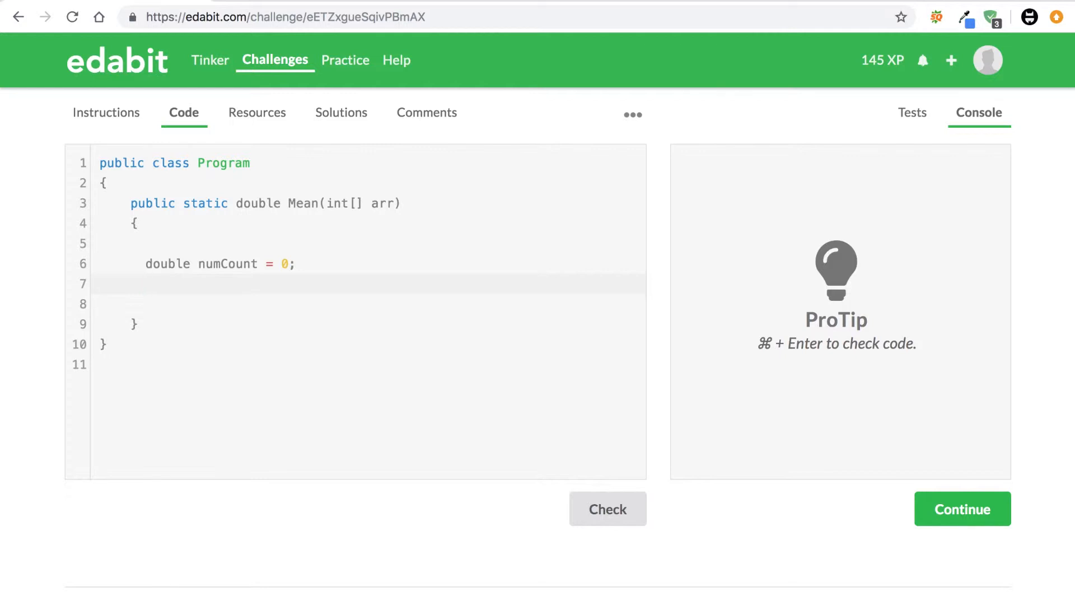
Declare double total = 0; on the next line, leaving a blank line after
left_click(146, 283)
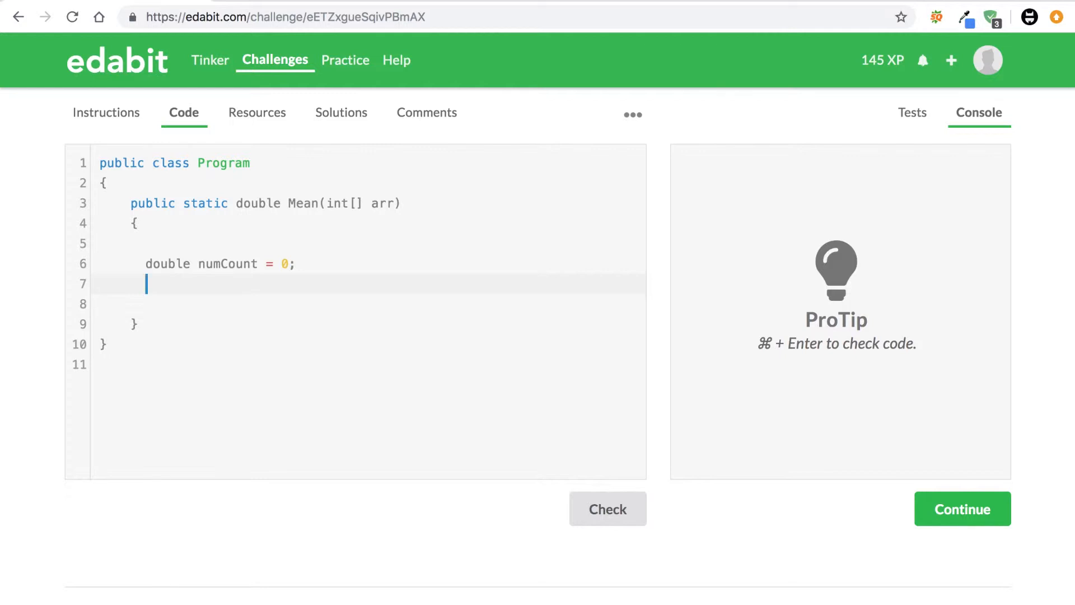
type("double t")
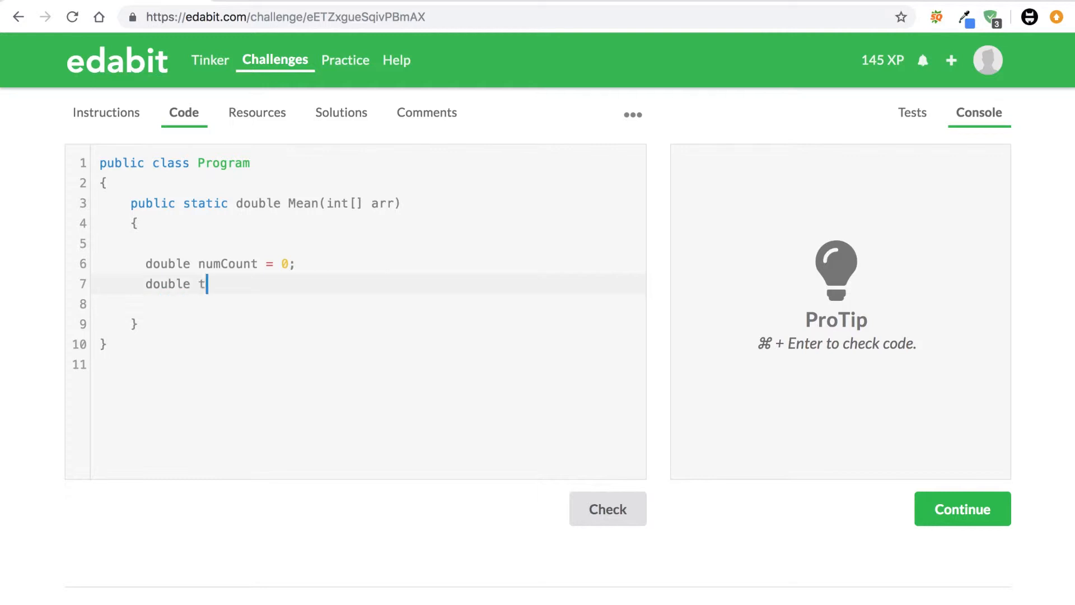
type("otal")
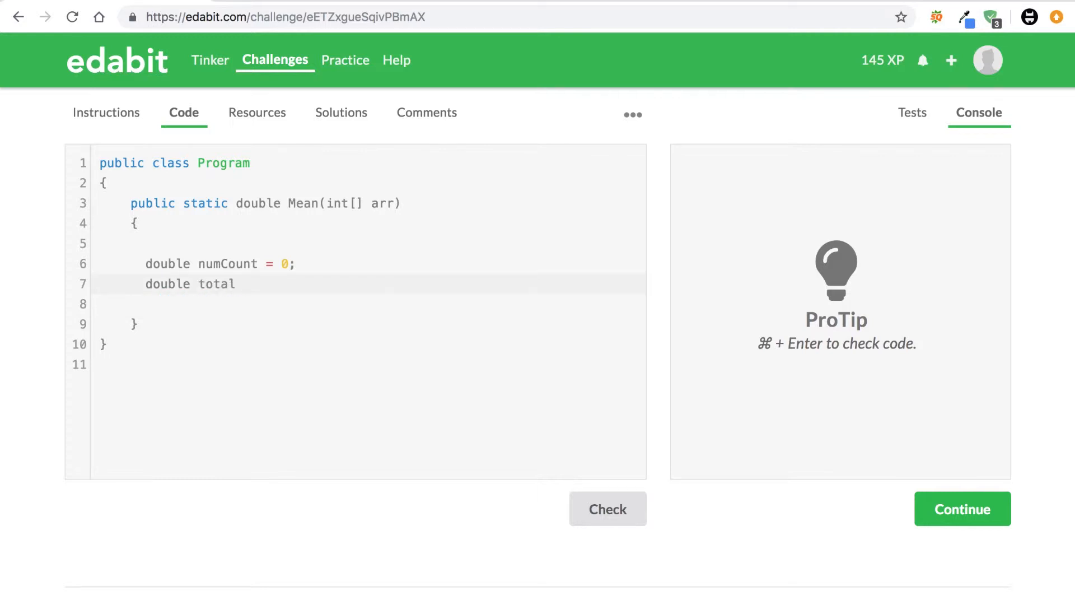
type("= 0;")
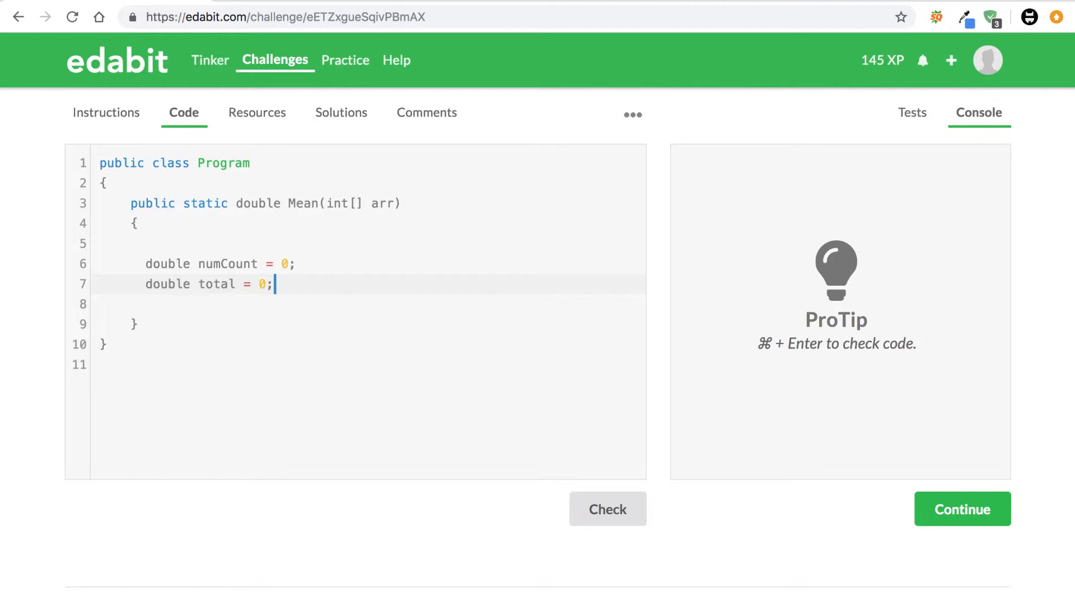
key("enter")
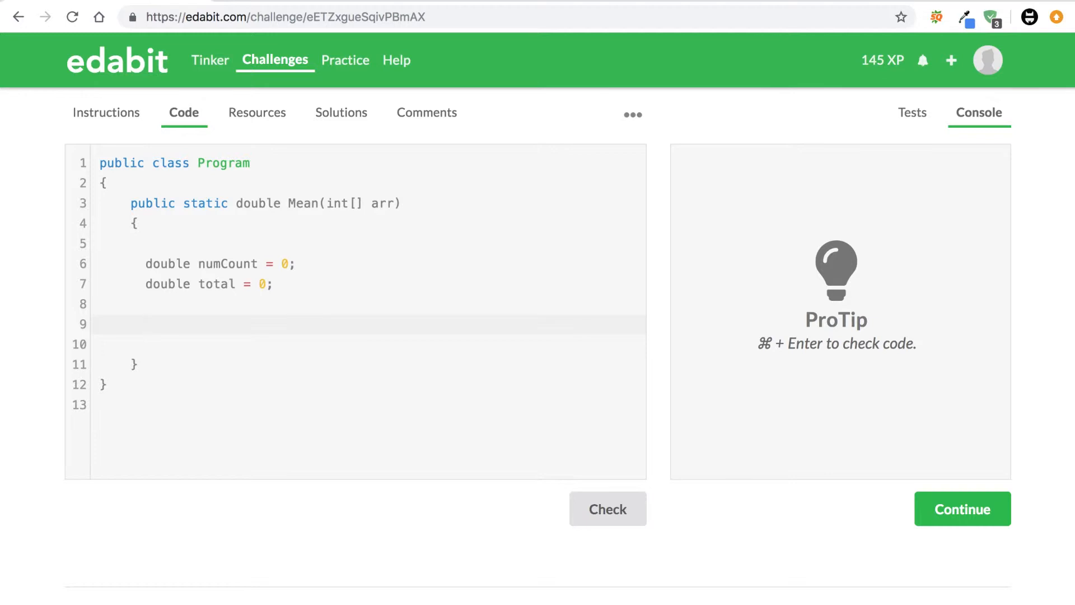
Write for(int i = 0; i <= arr.Length - 1; i++) with an empty braced body
type("for")
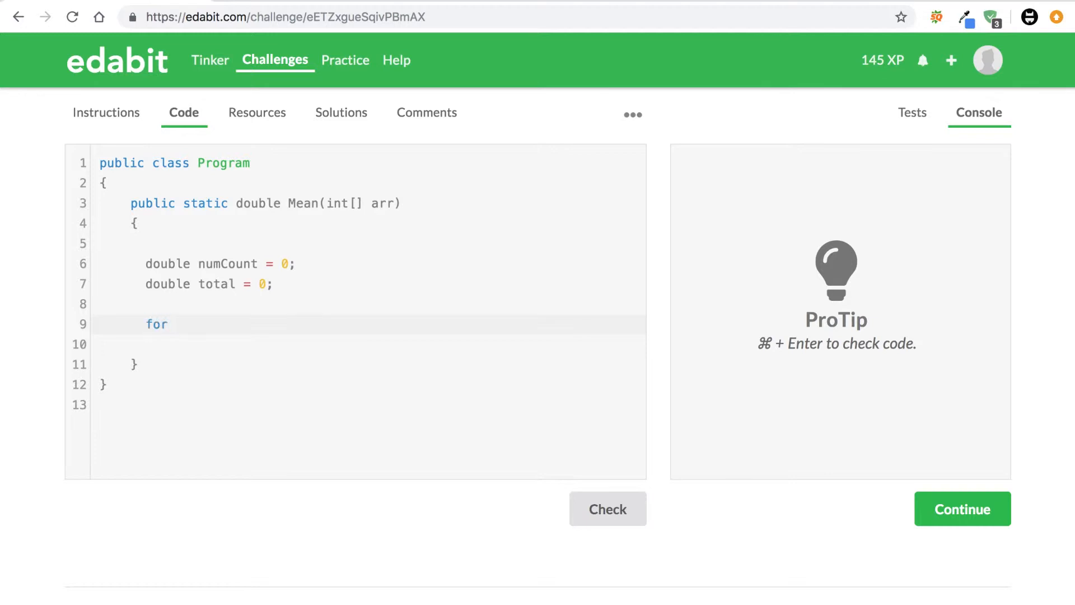
type("(int")
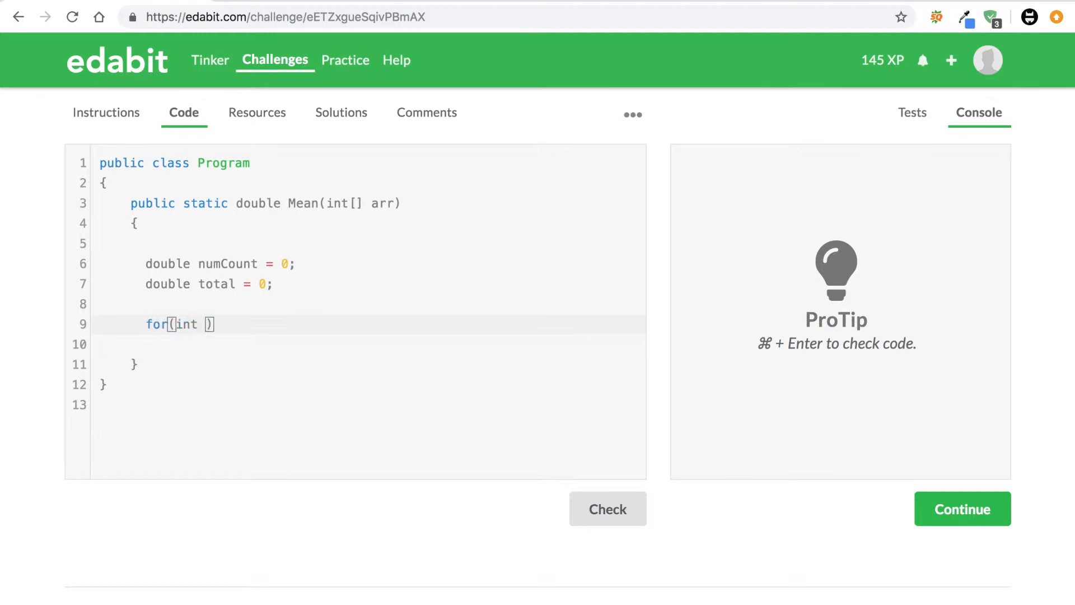
type("i = 0;")
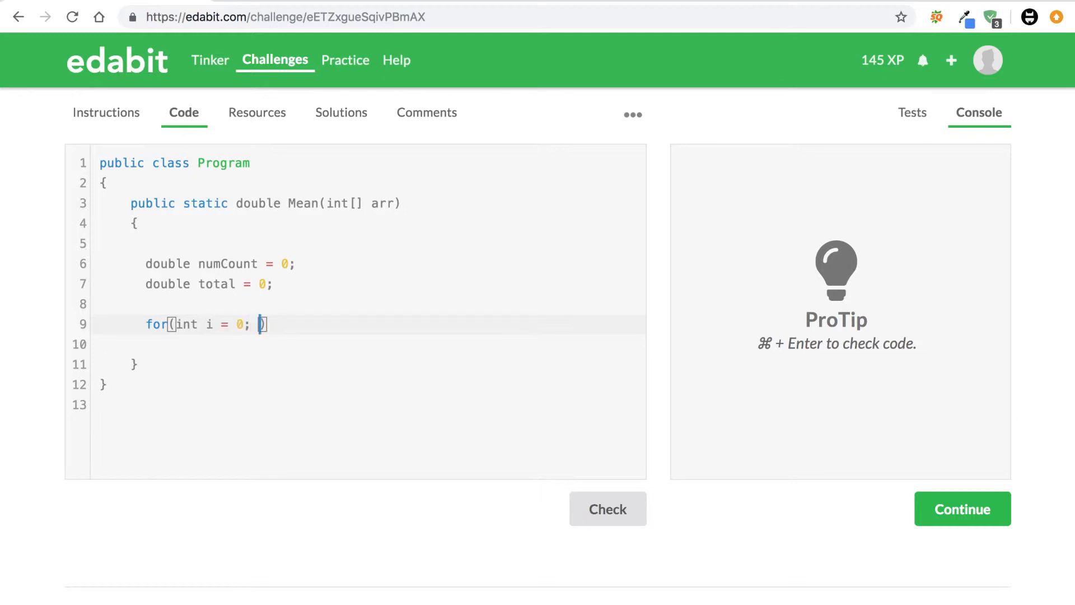
type("i <")
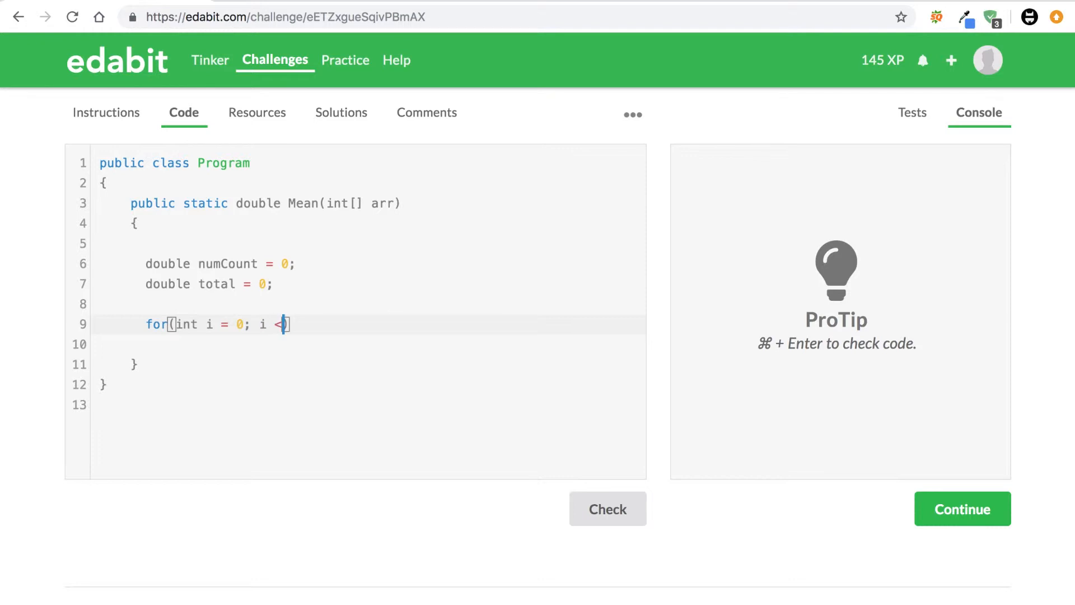
type("= arr.")
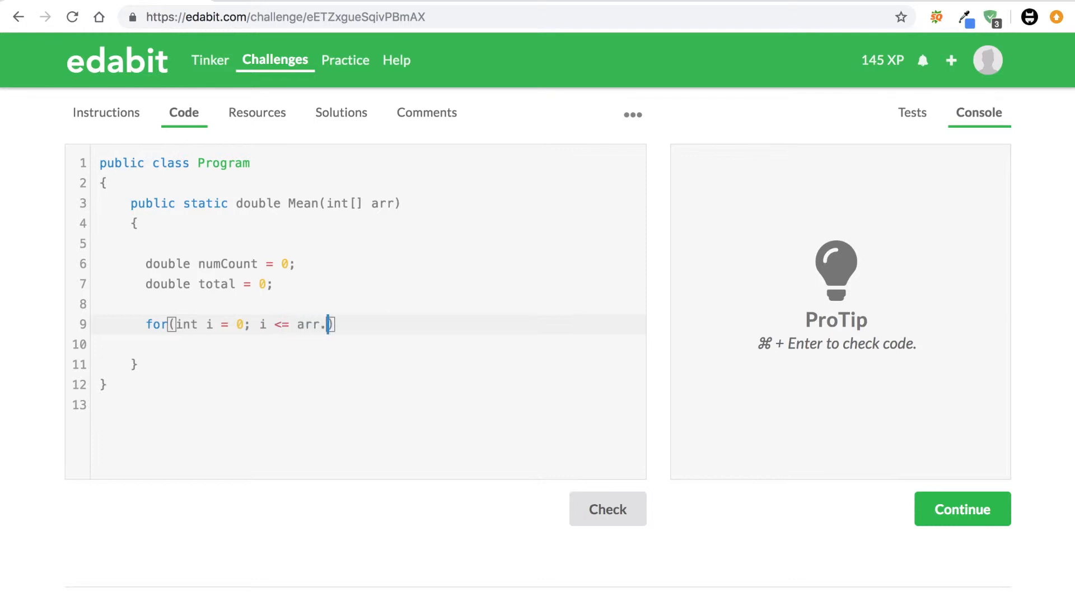
type("Length -")
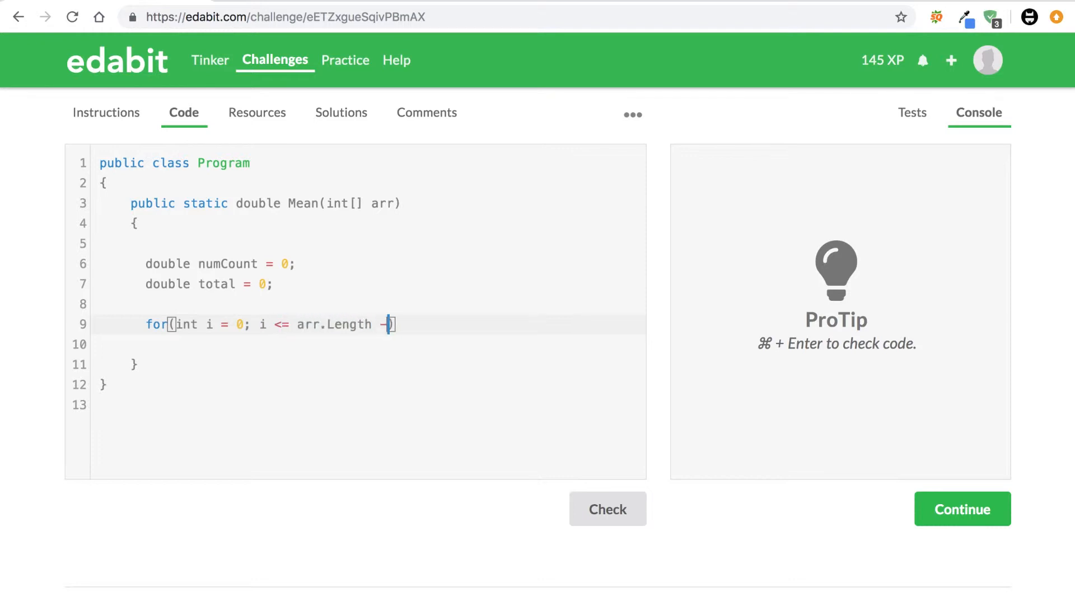
type("1;")
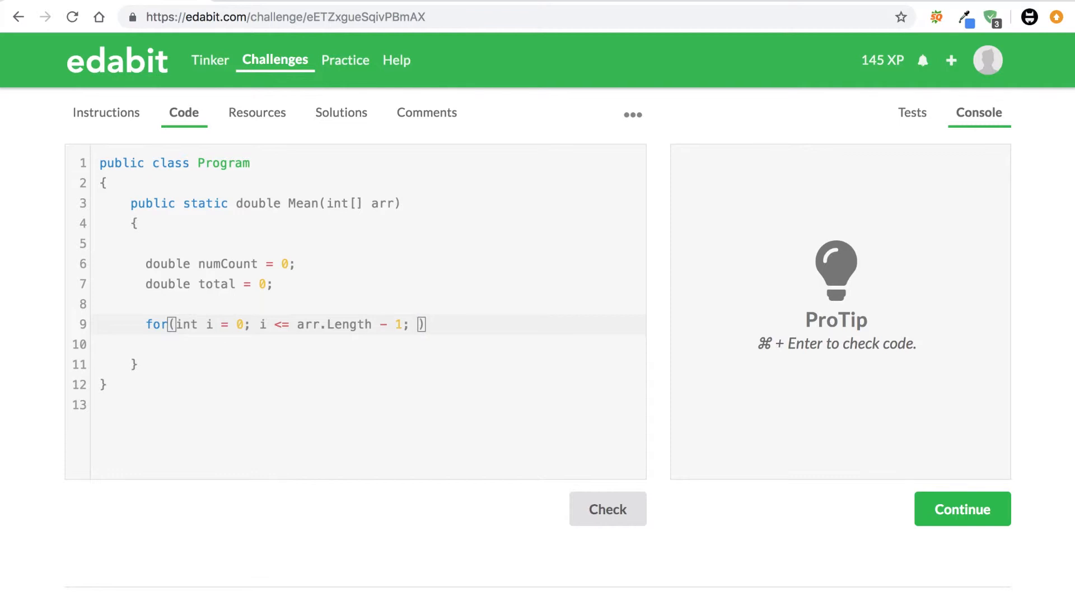
type("i++")
left_click(369, 344)
type("{")
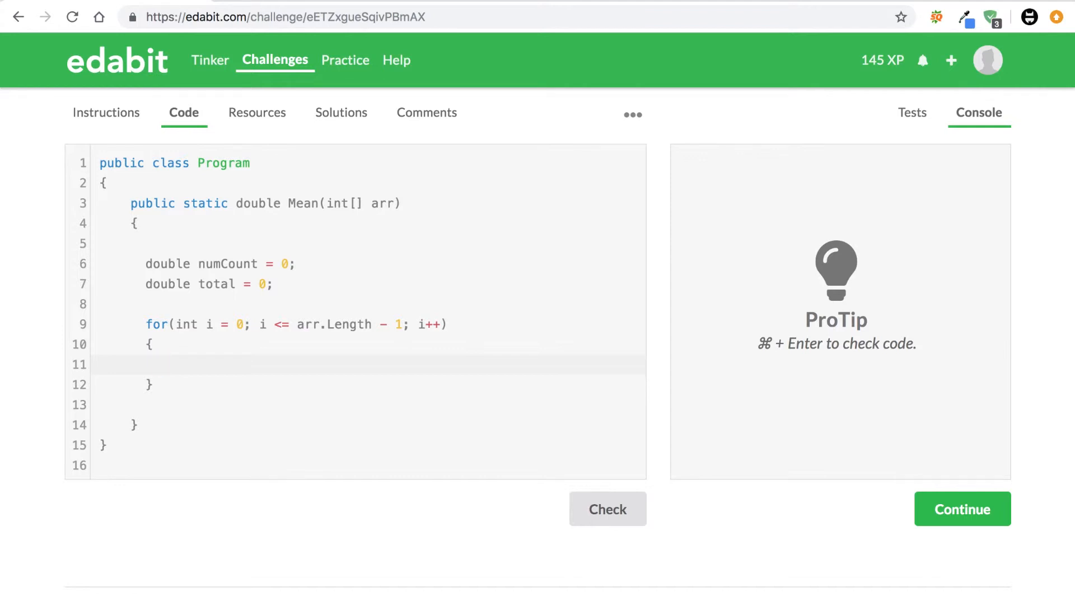
Inside the loop write total += arr[i]; then numCount++;
left_click(161, 364)
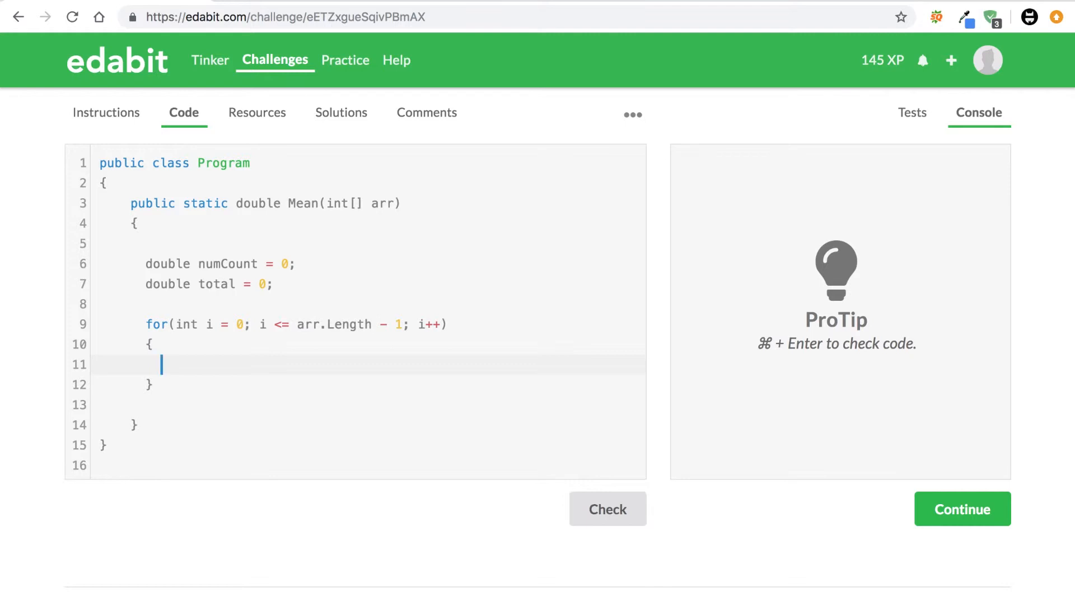
type("total")
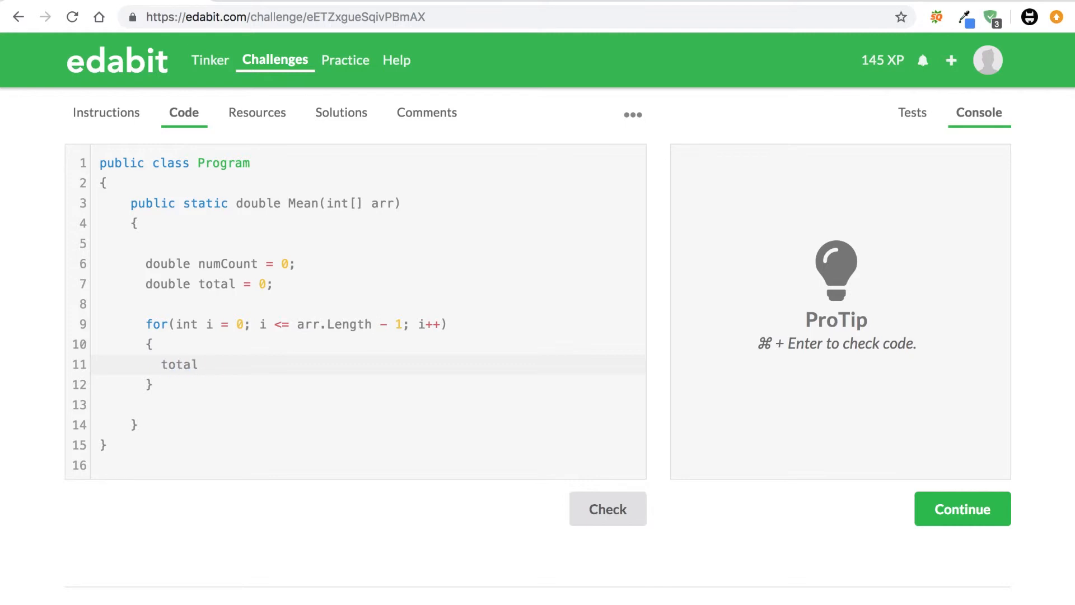
type("+=")
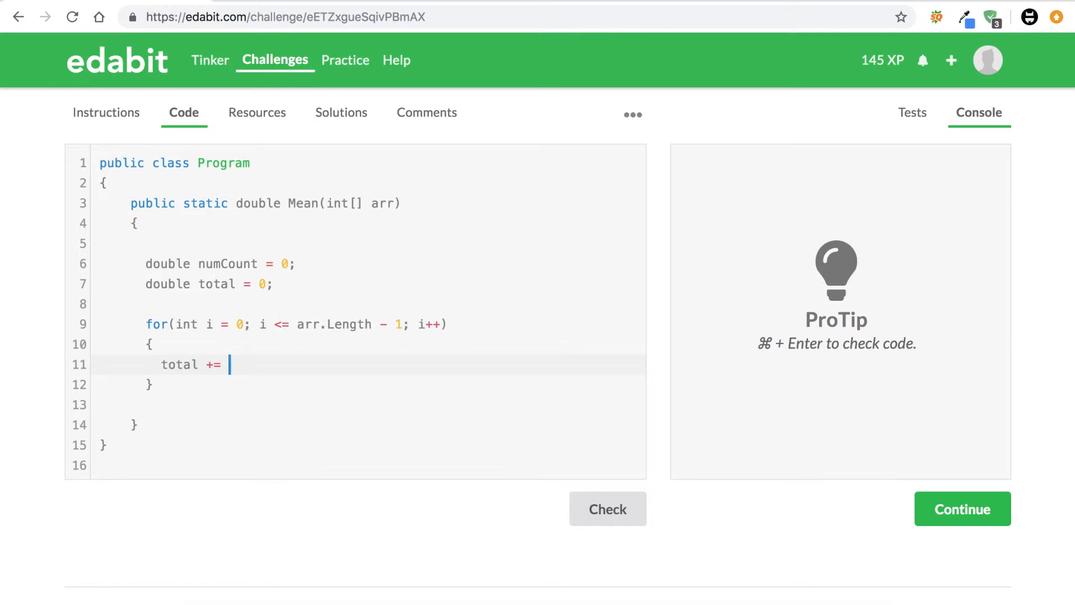
type("arr[]")
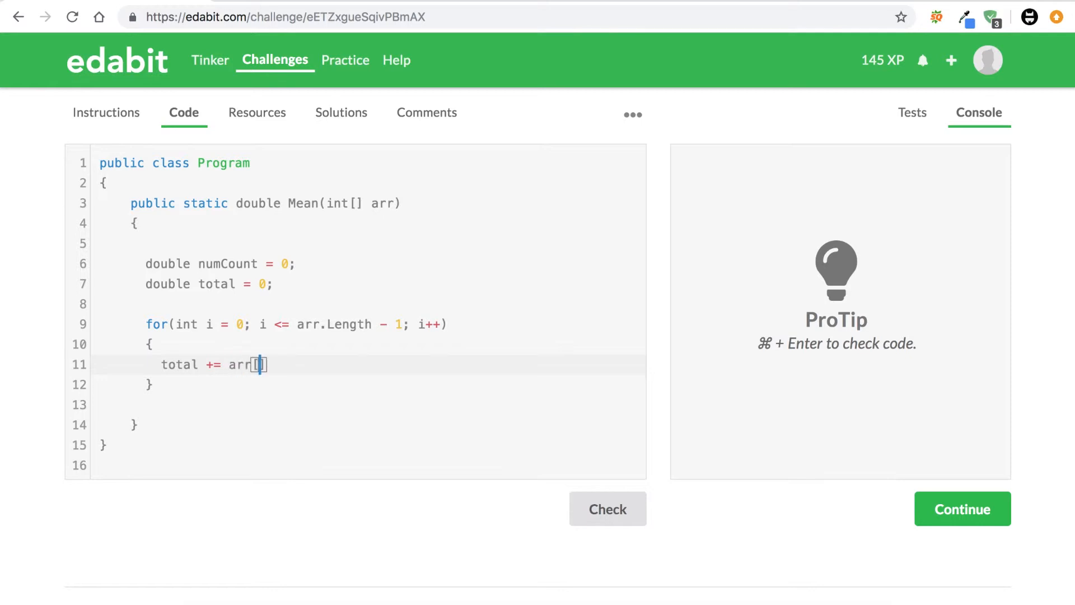
type("i];")
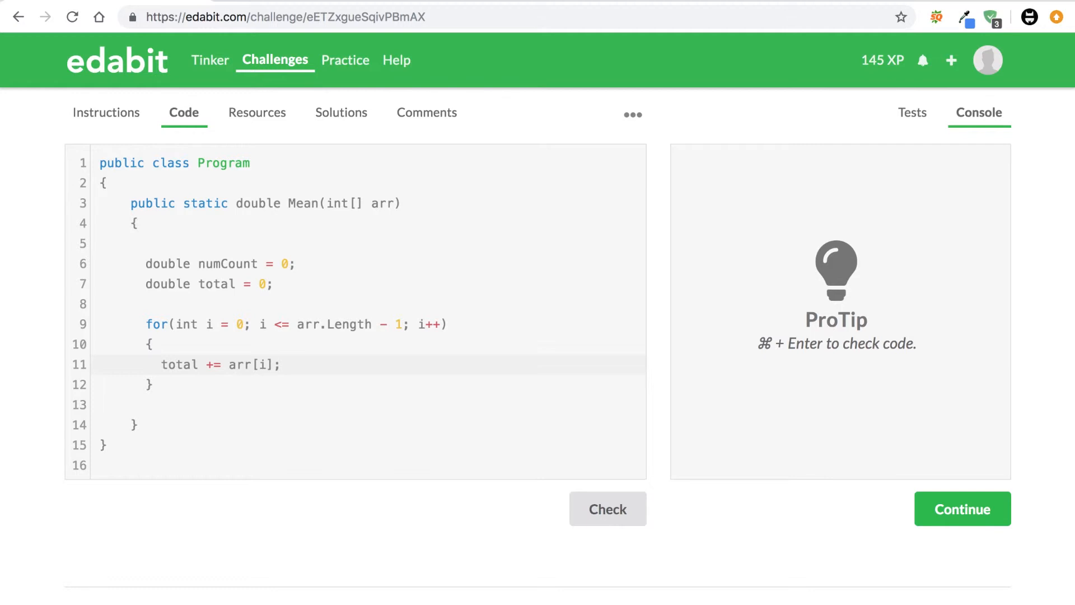
type("n")
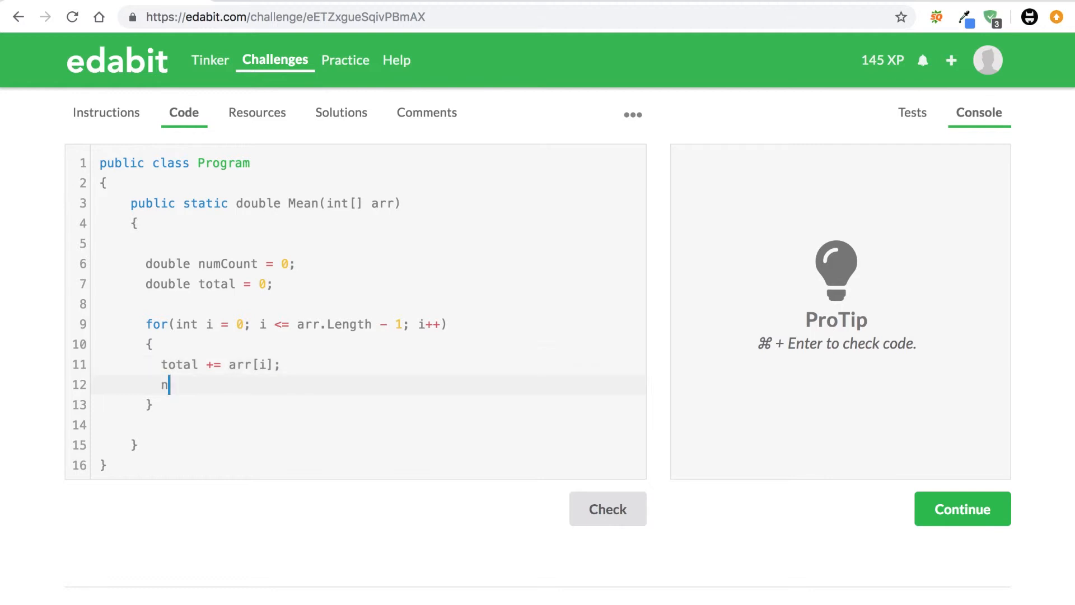
type("umCount")
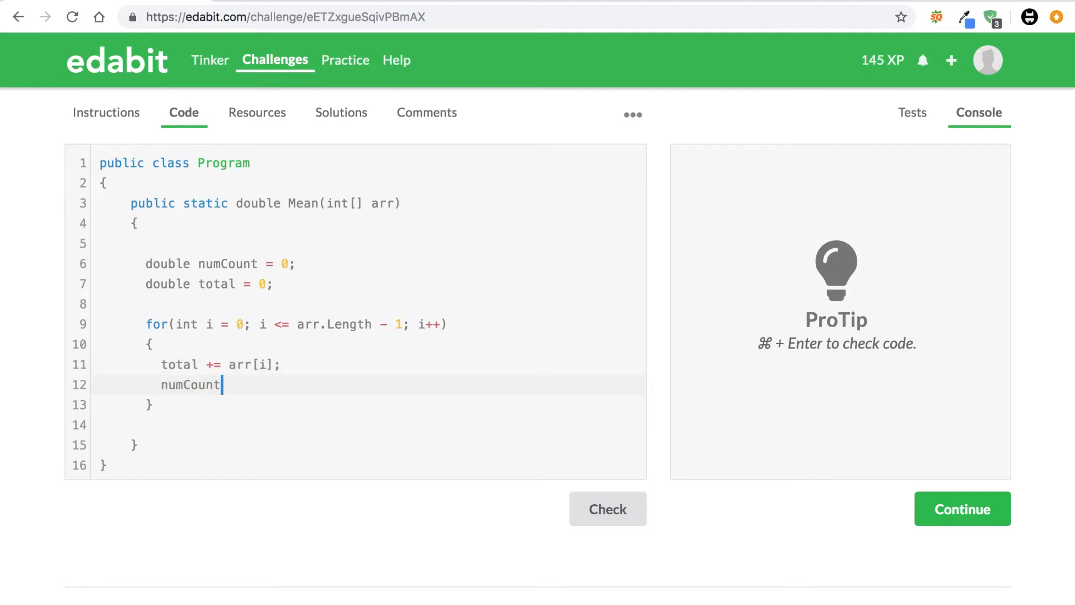
type("++;")
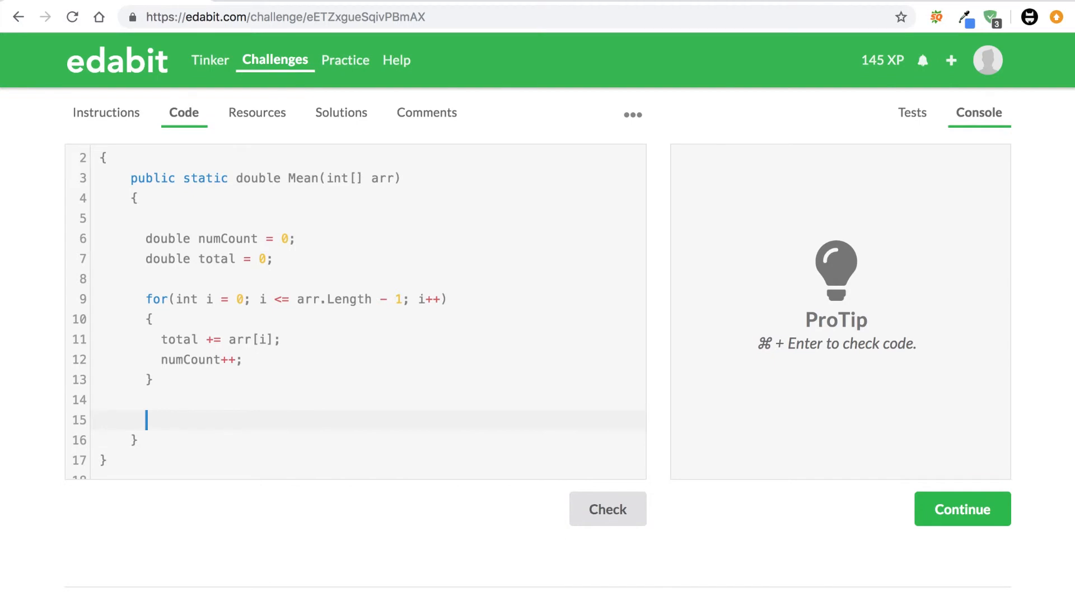
After the loop write return Math.Round(total/numCount, 2);
type("retu")
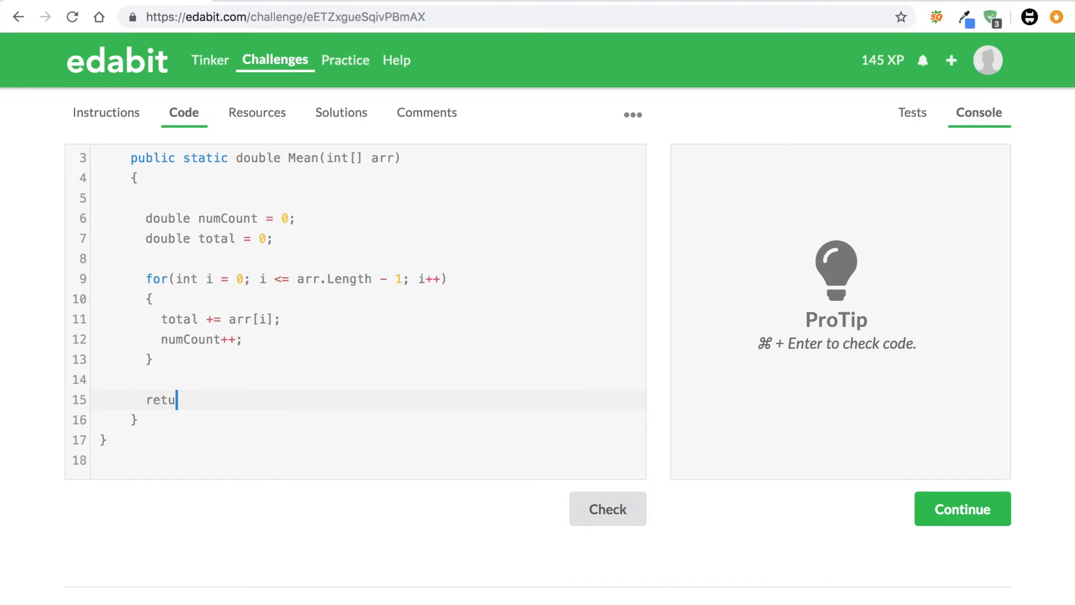
type("rn")
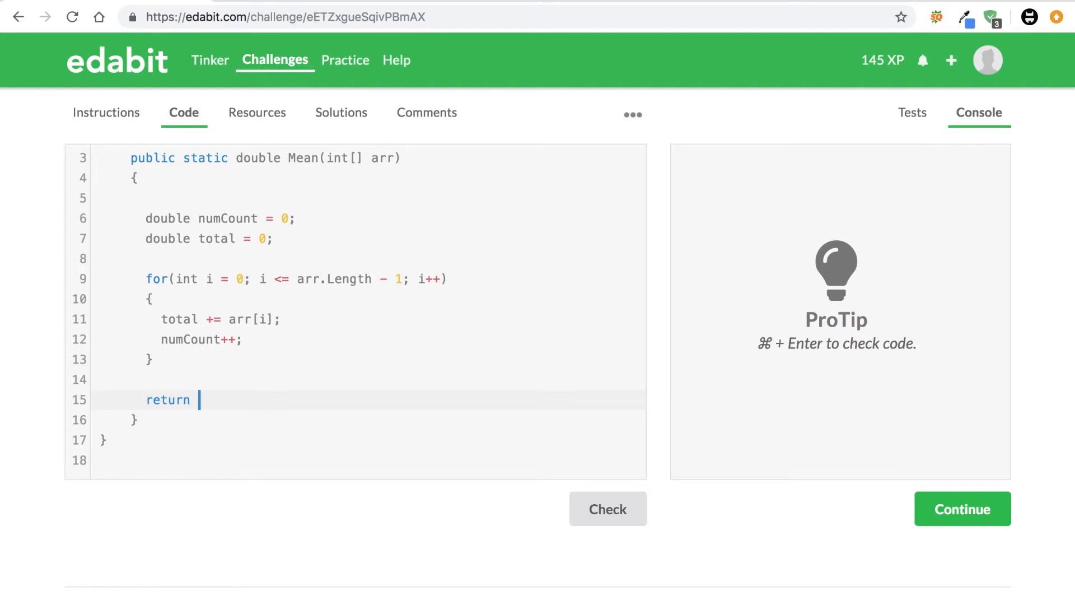
type("Ma")
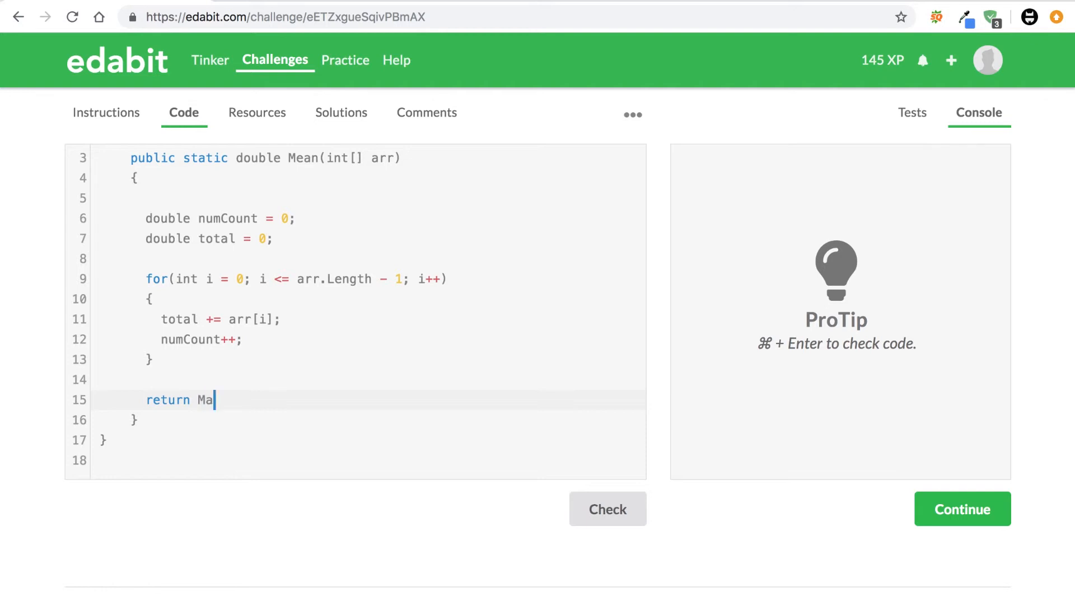
type("th.Round")
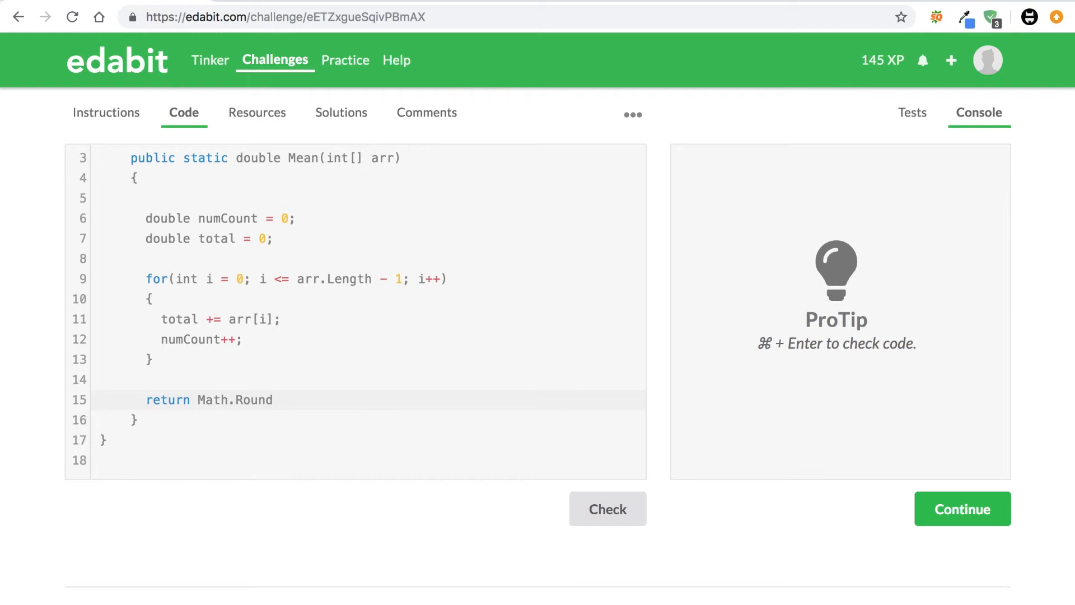
type("(total/numCou")
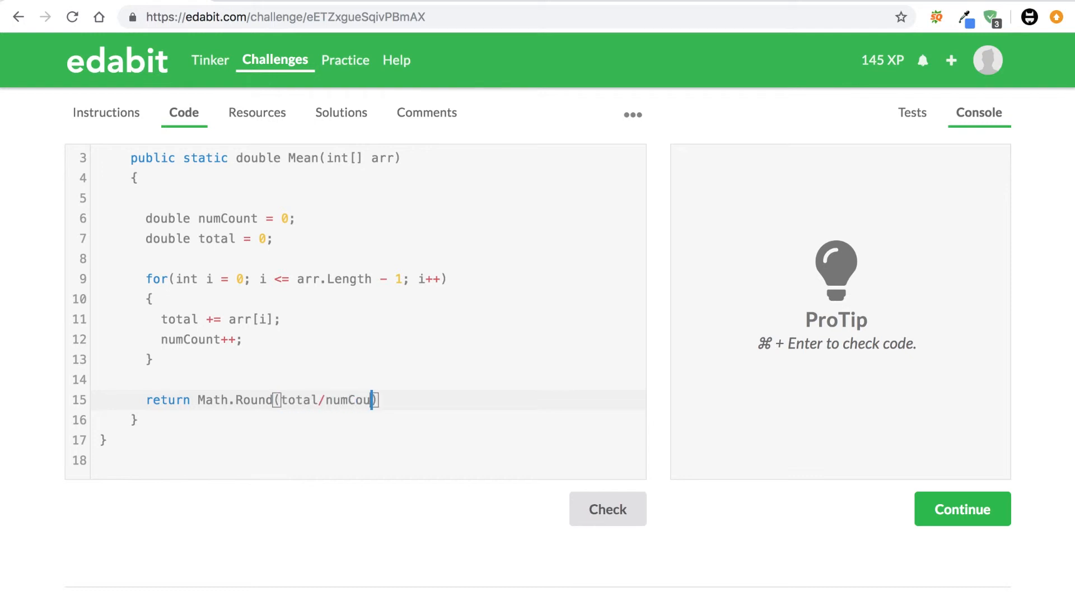
type("nt")
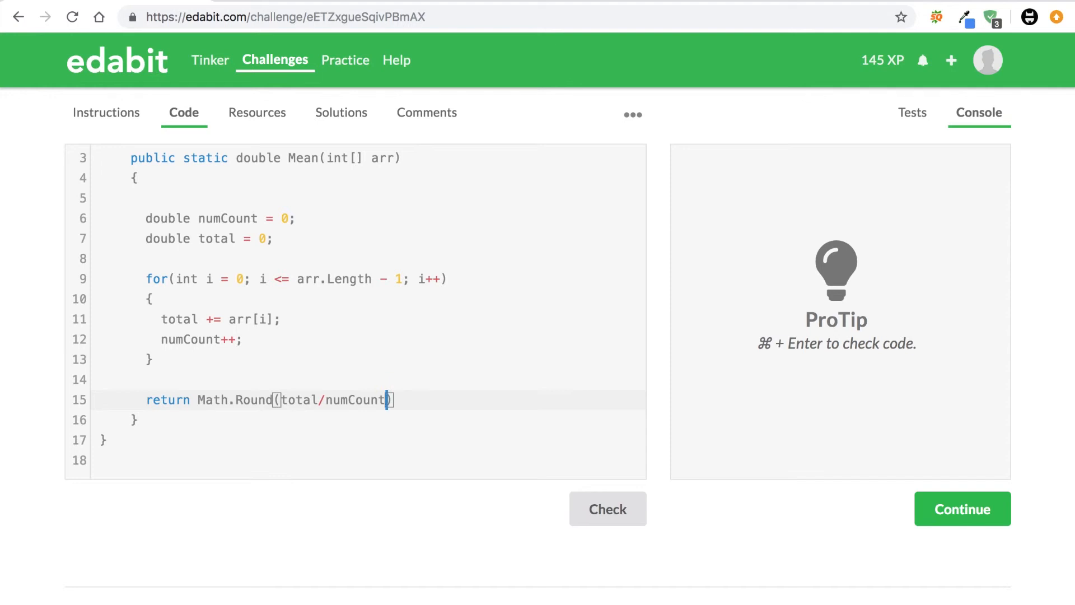
type(",")
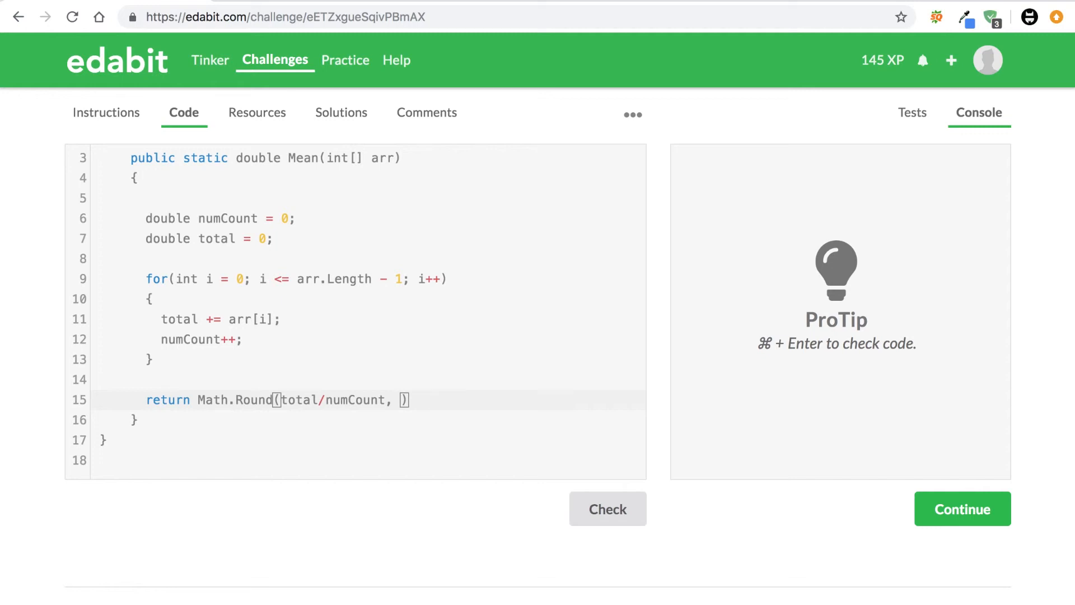
type("2")
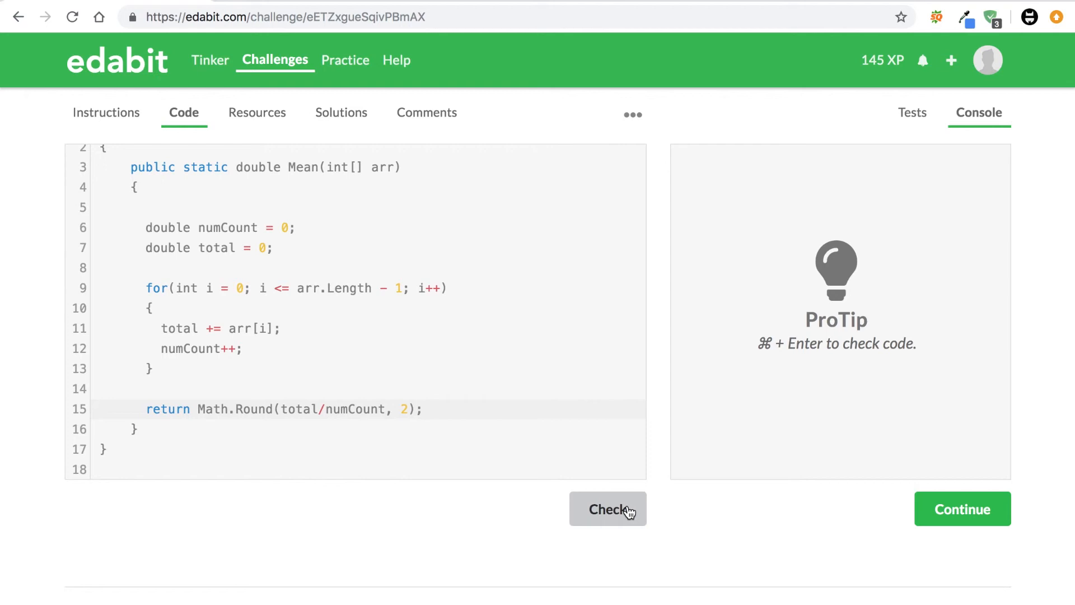
Check the solution, see the Math not found error, and add using System; above the class
left_click(607, 509)
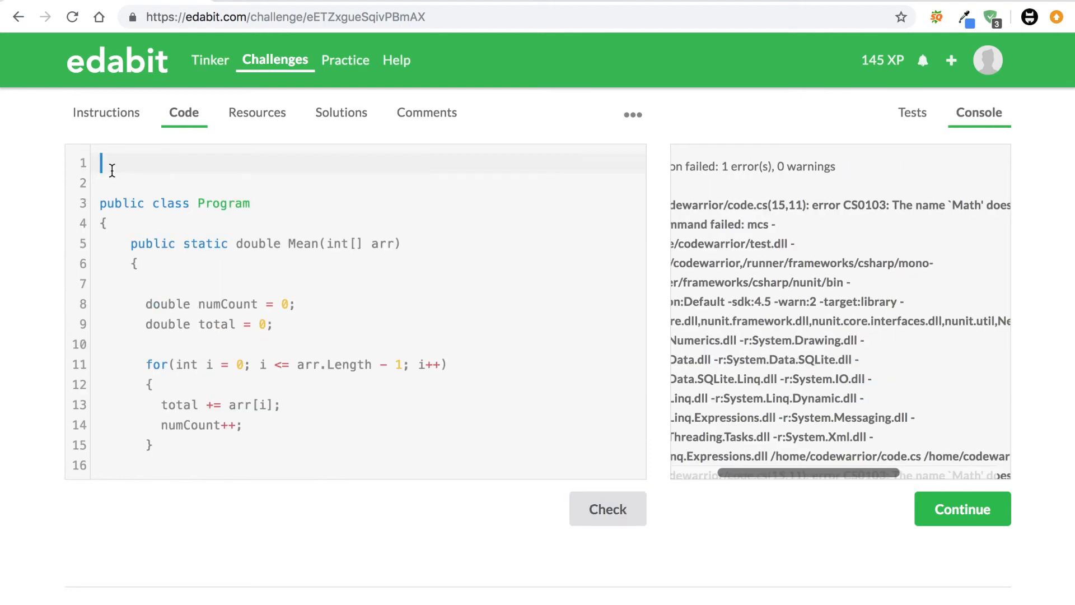
type("using")
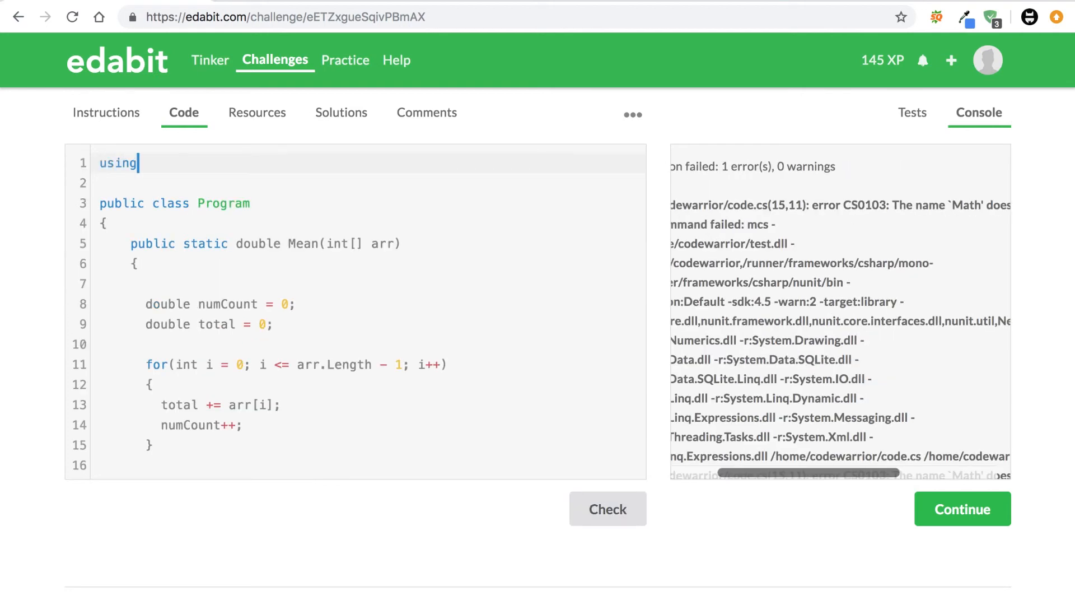
type("Sys")
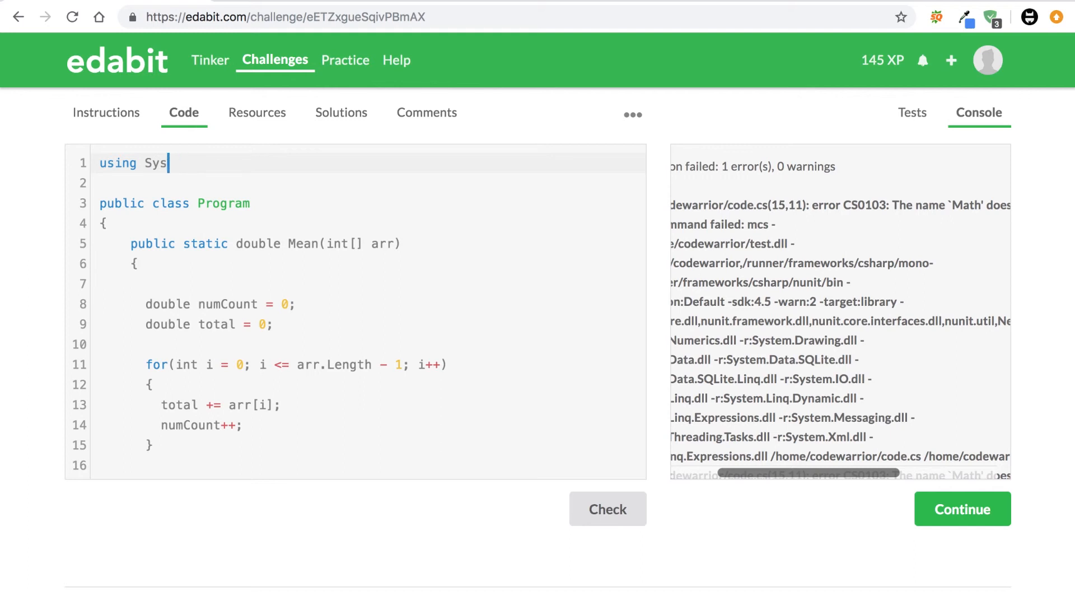
type("tem")
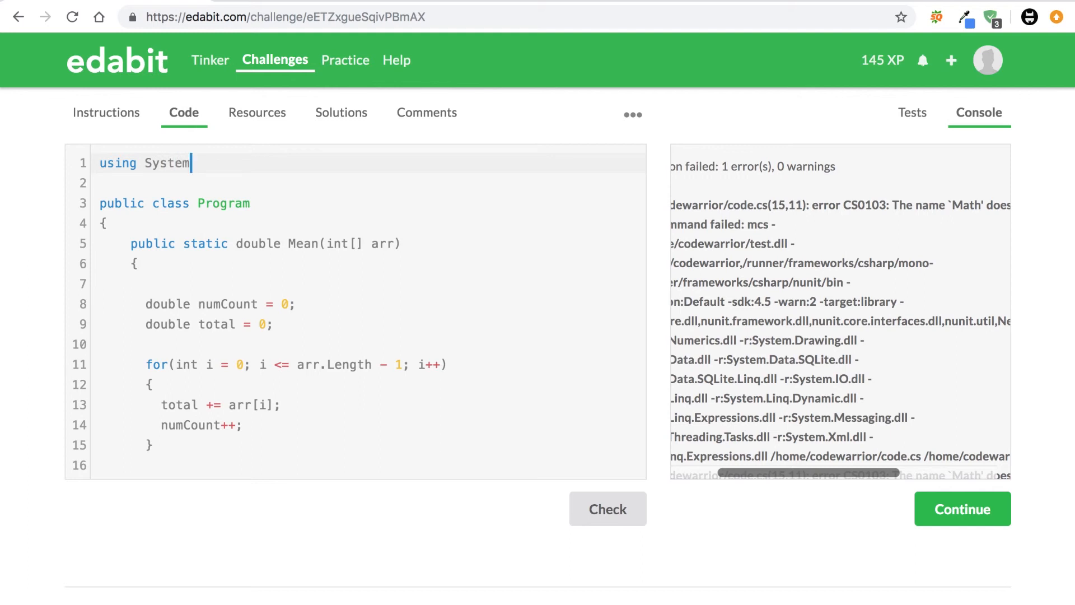
scroll("down", 3)
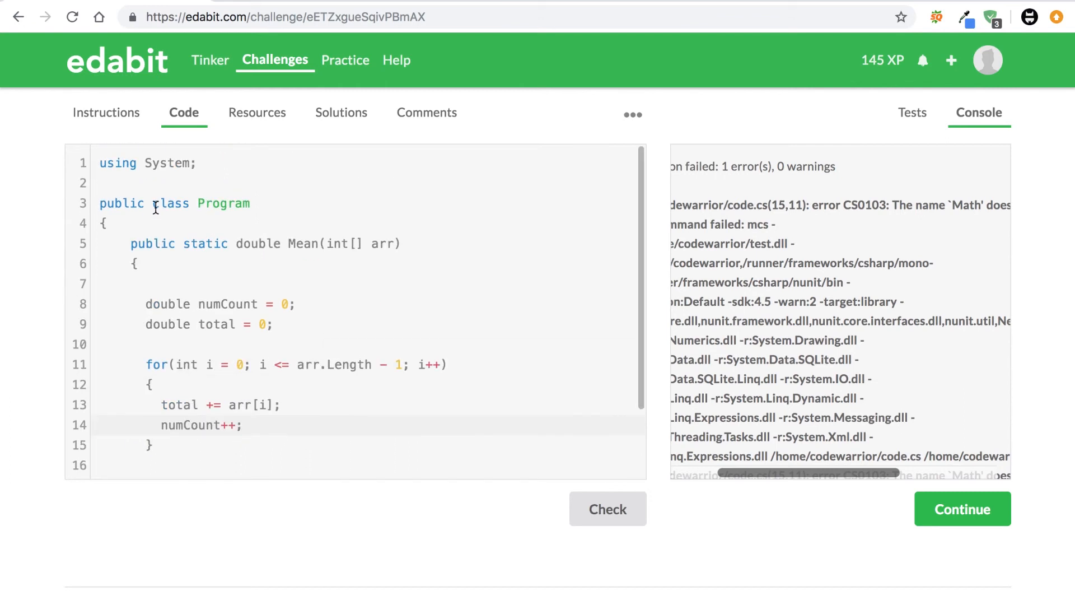
scroll("down", 3)
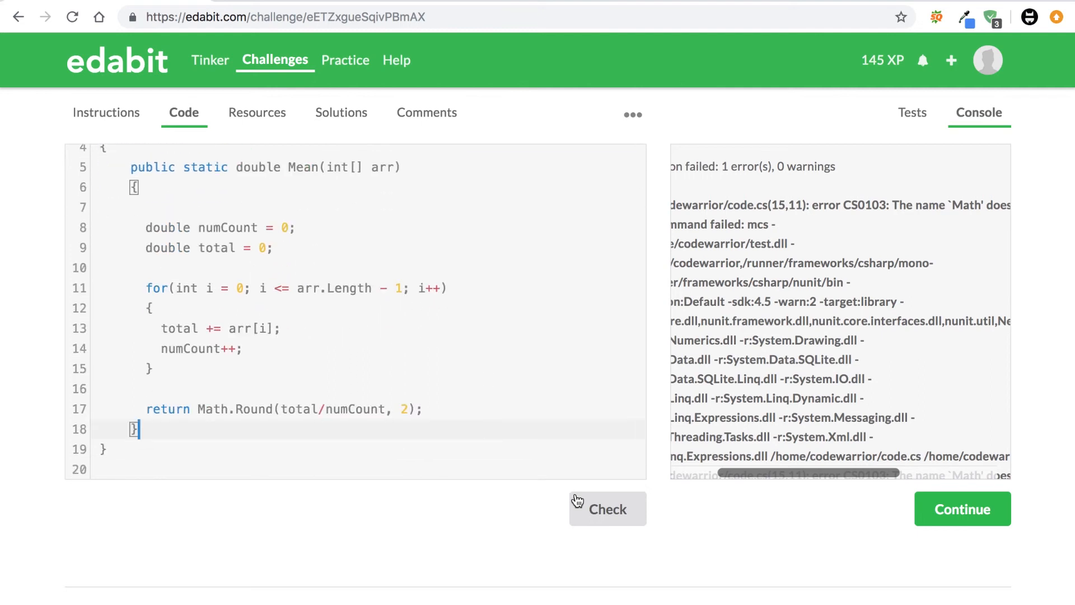
Rerun the check so every test for Mean reports as passed
left_click(606, 508)
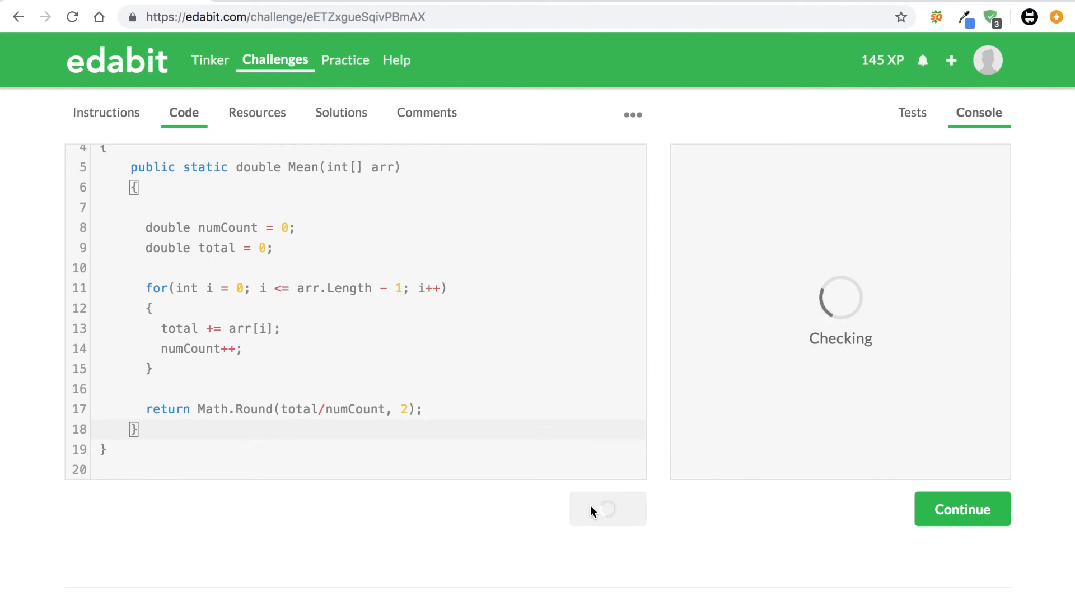
left_click(607, 508)
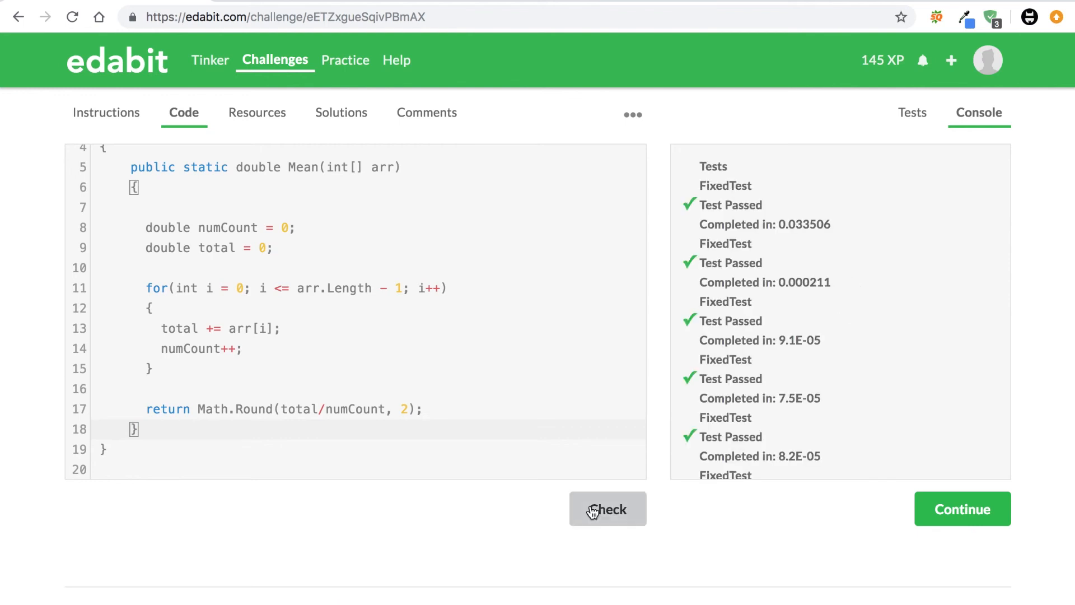